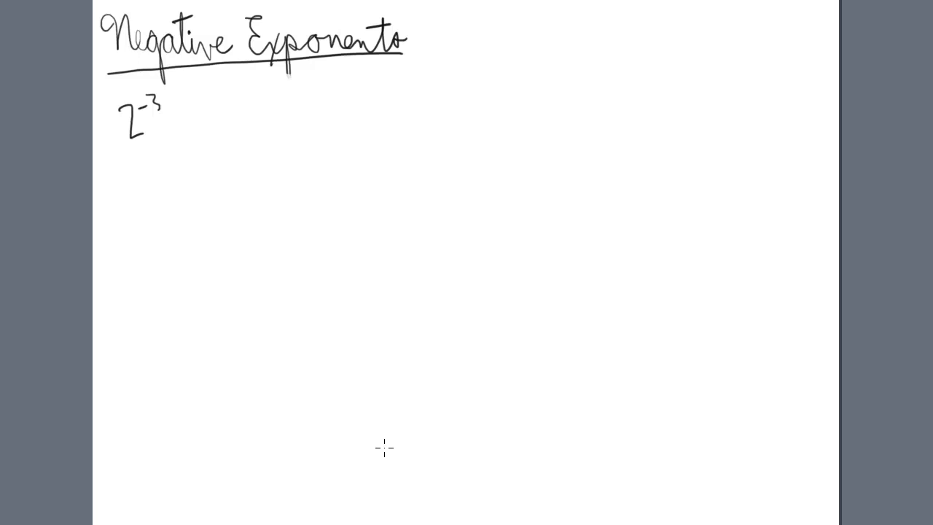
{"action": "mouse_move", "coordinate": [289, 148]}
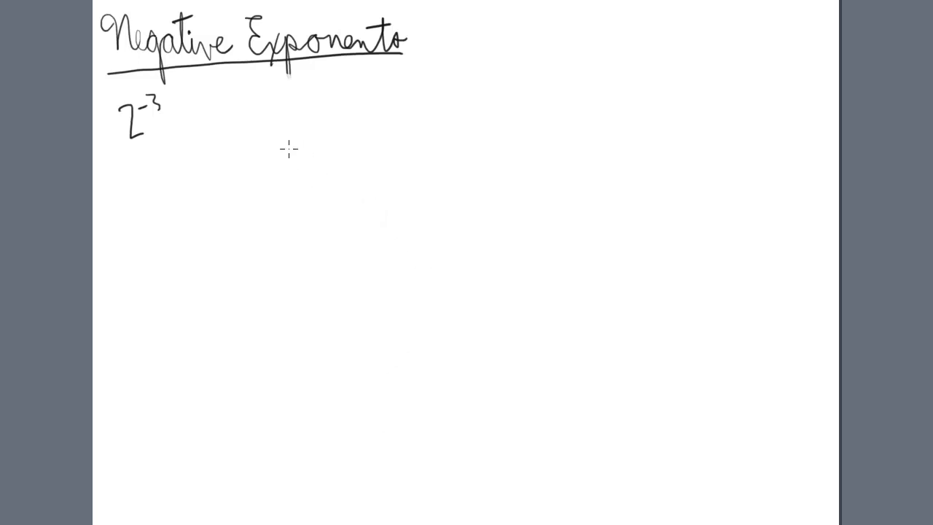
{"action": "mouse_move", "coordinate": [292, 145]}
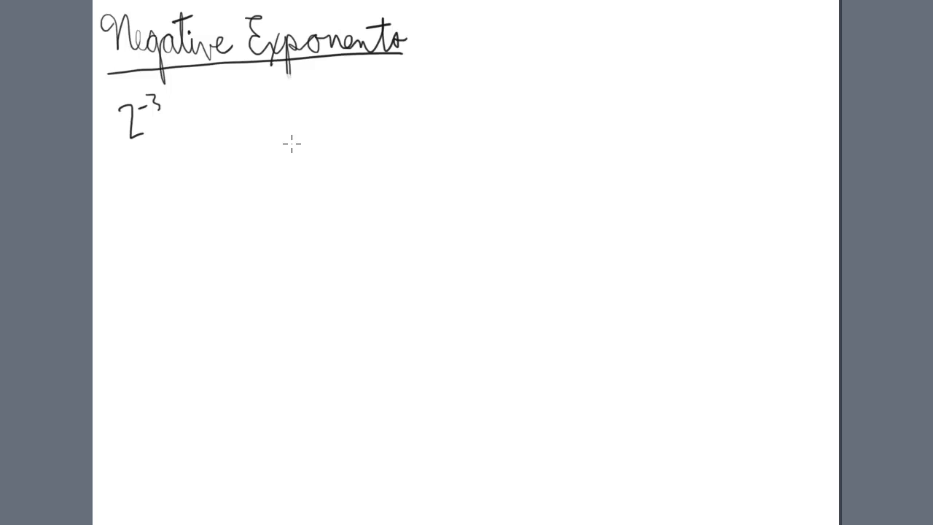
{"action": "mouse_move", "coordinate": [283, 149]}
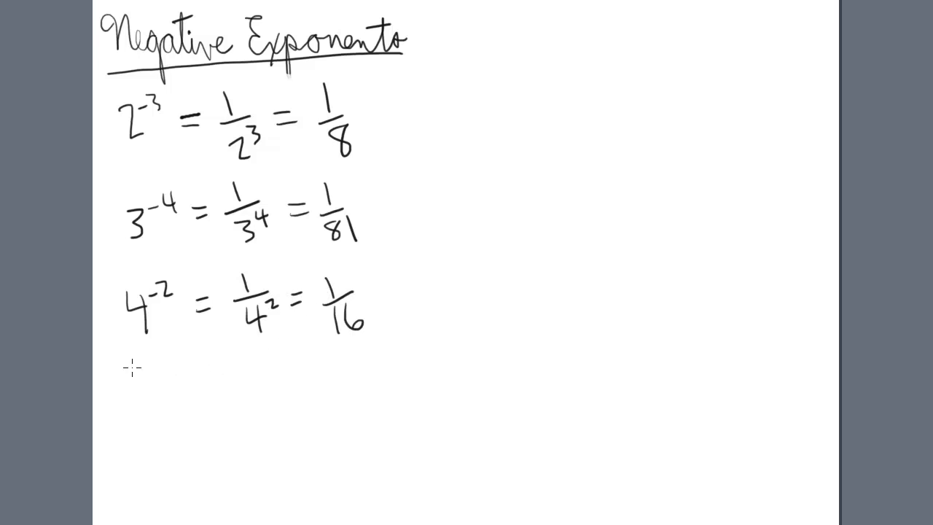
{"action": "type", "text": "5^-"}
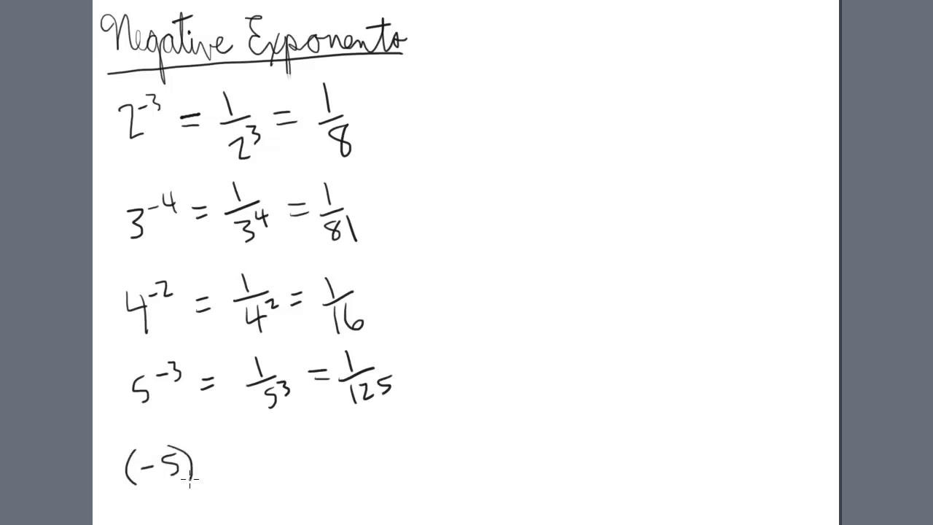
{"action": "type", "text": "-3 = 1/(-5)^3 ="}
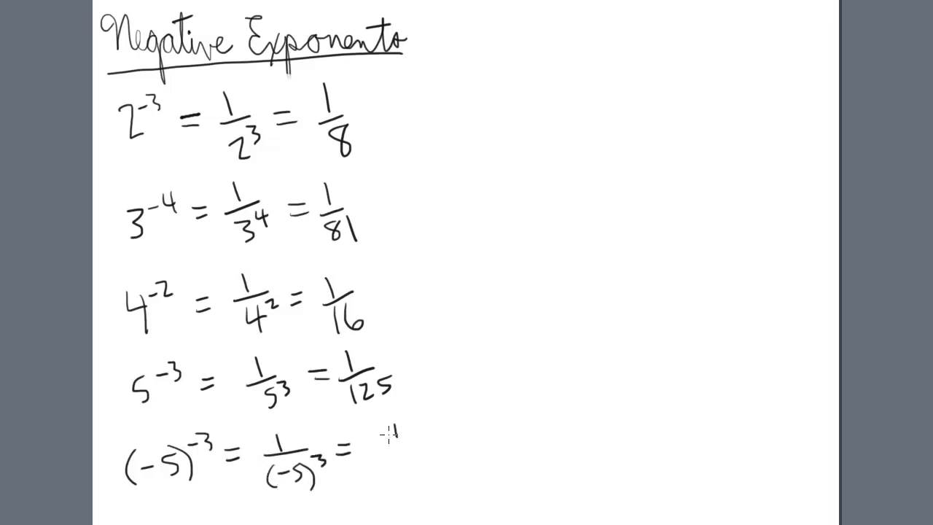
{"action": "type", "text": "1/-12"}
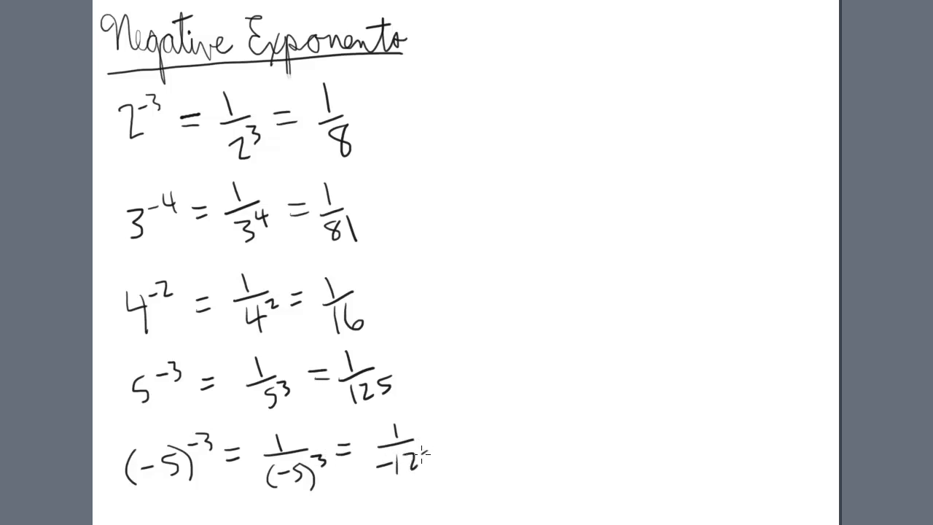